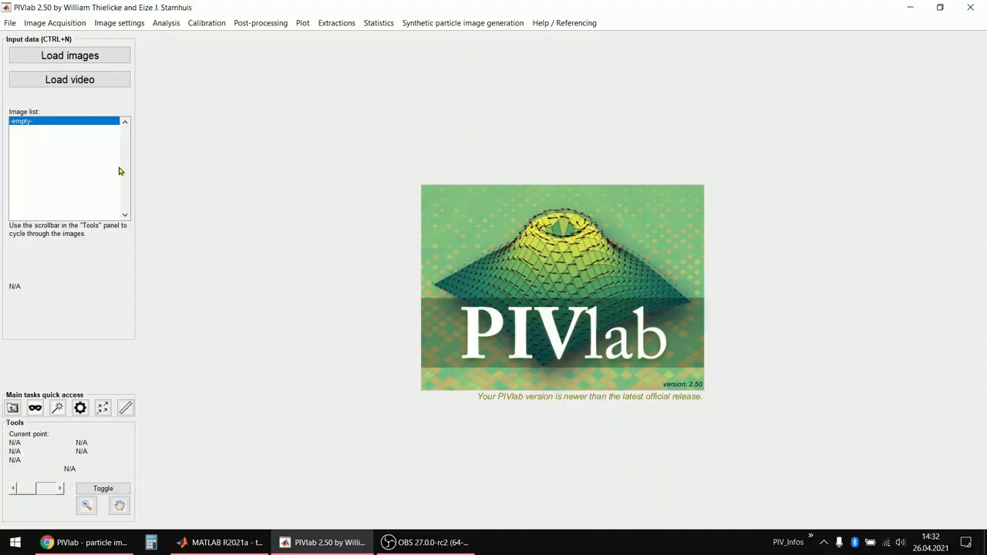
- Import the PIVlab_0000–0099 A/B tif files as pairwise image pairs, 100 frames
click(80, 55)
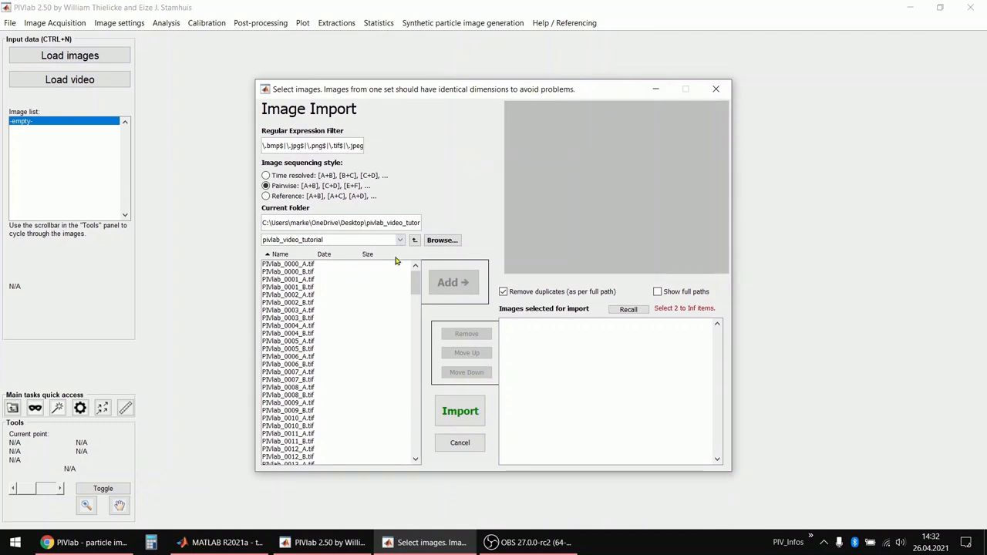
mouse_move(106, 229)
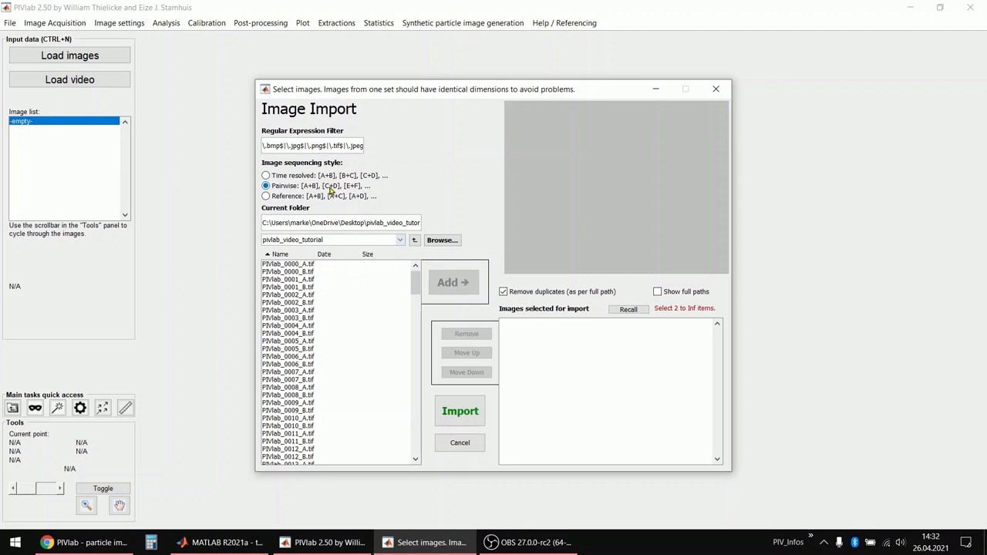
click(288, 264)
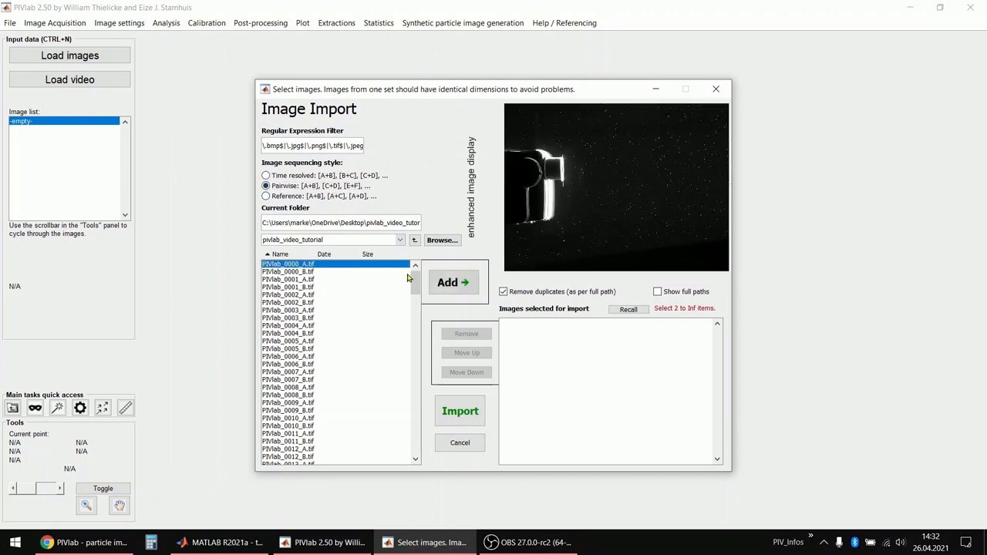
scroll(down, 3)
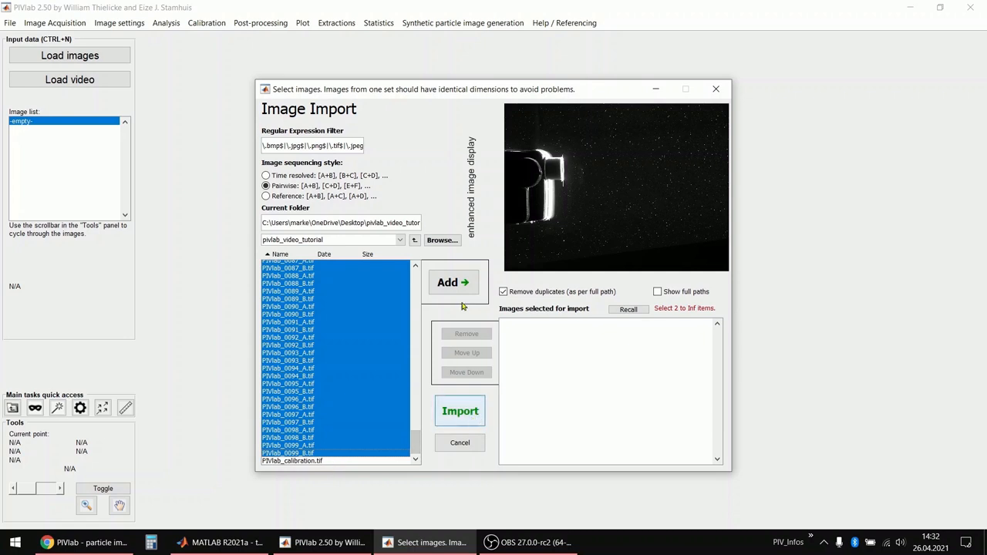
click(460, 410)
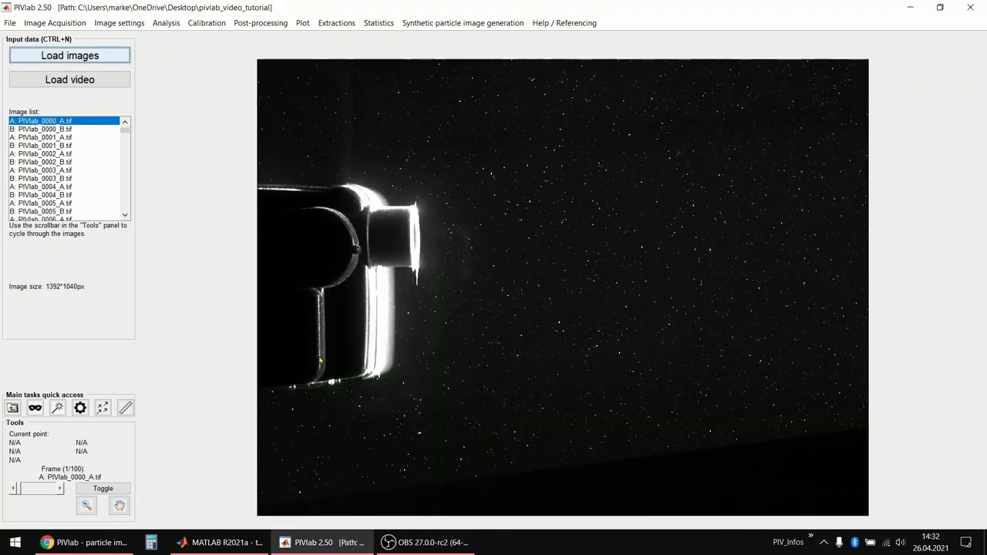
- Bring up the Exclusions (ROI, mask) settings with the first pair's B image shown
drag(20, 488, 50, 489)
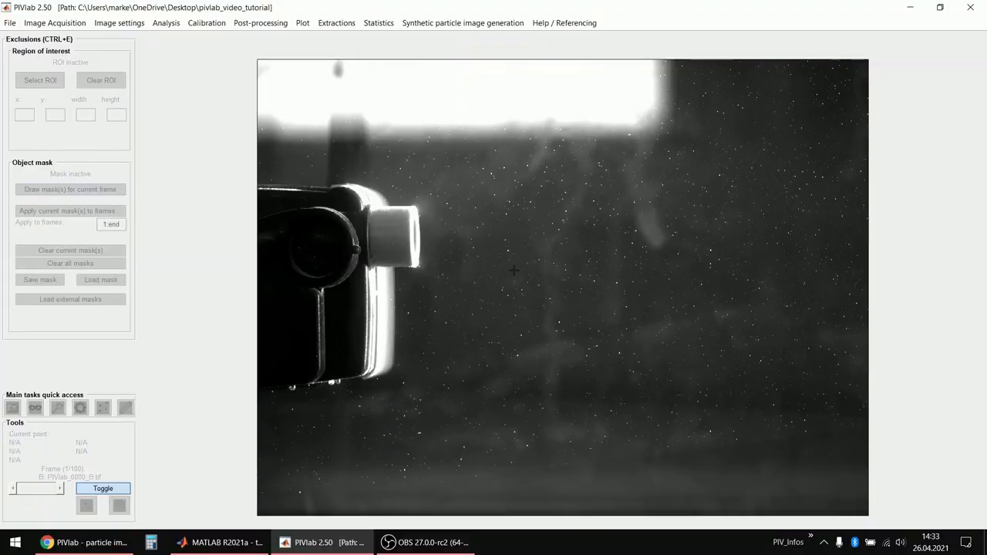
mouse_move(70, 189)
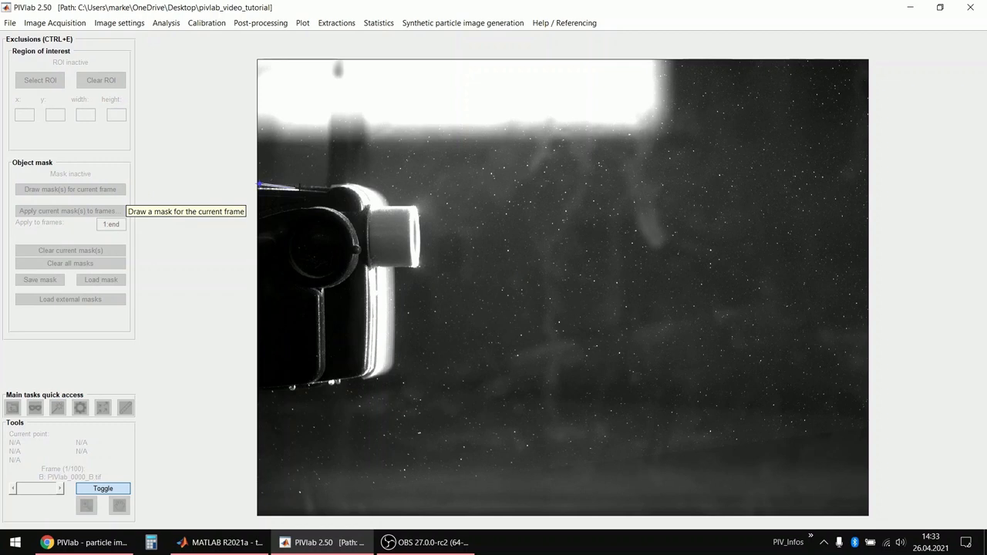
- Outline the left nozzle as a mask, apply it to frames 1:end, and verify on a later frame
click(390, 215)
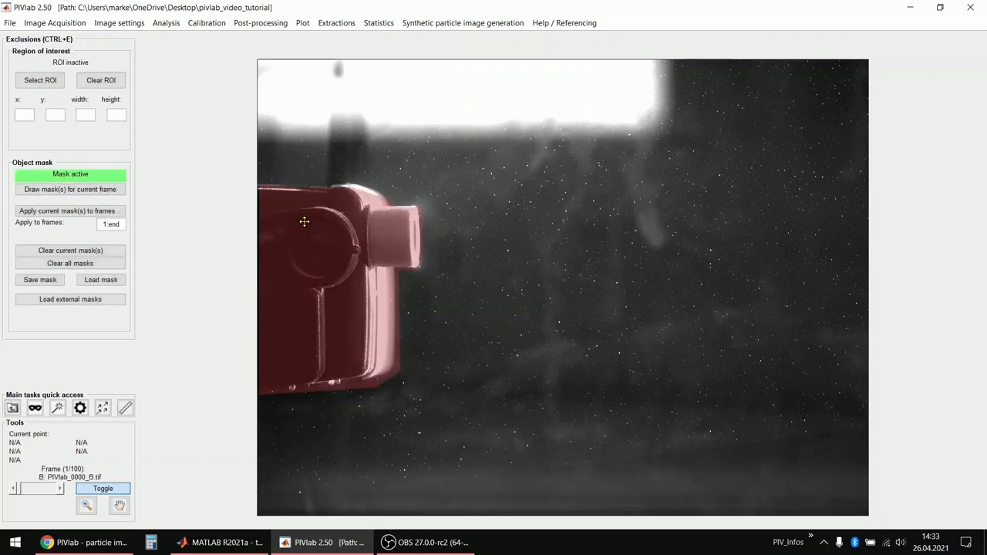
mouse_move(182, 194)
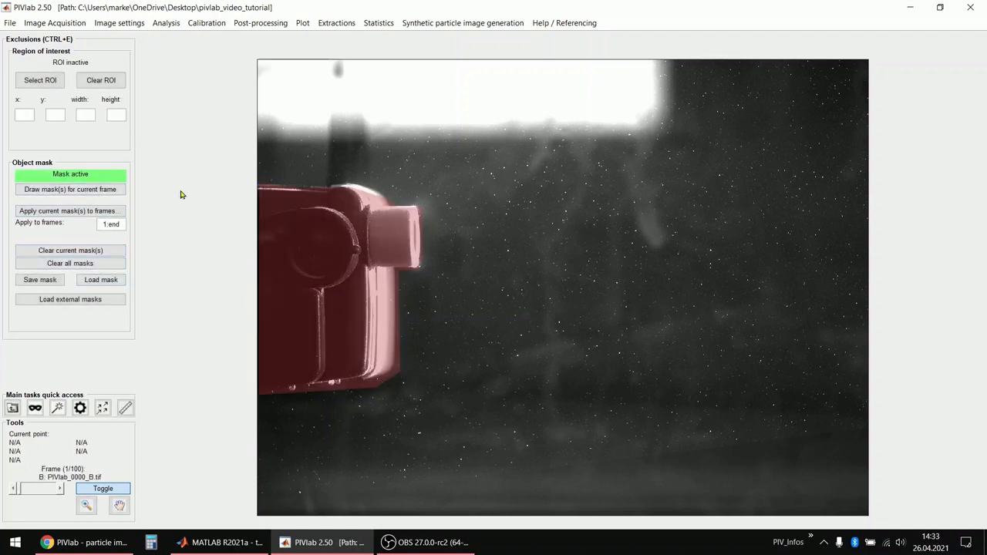
click(70, 211)
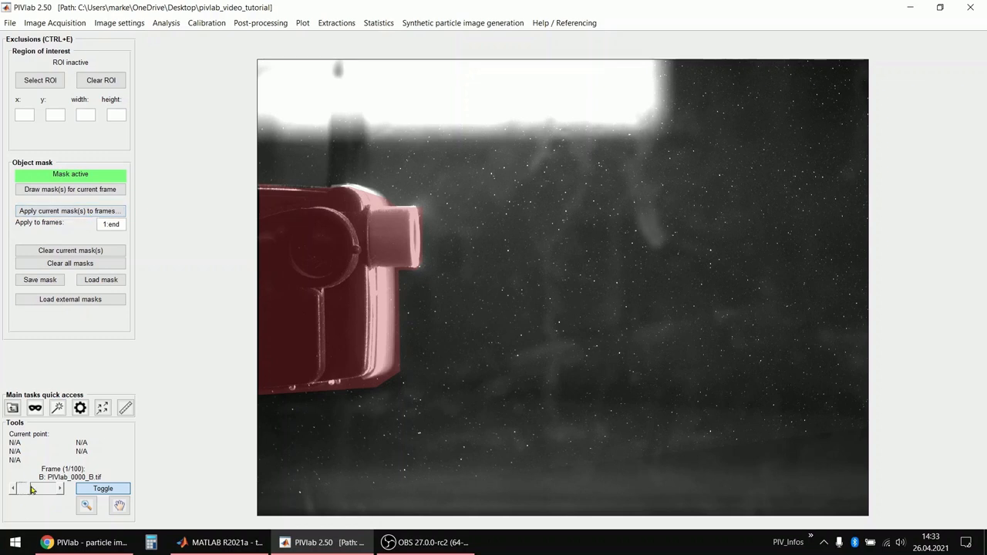
drag(15, 488, 41, 489)
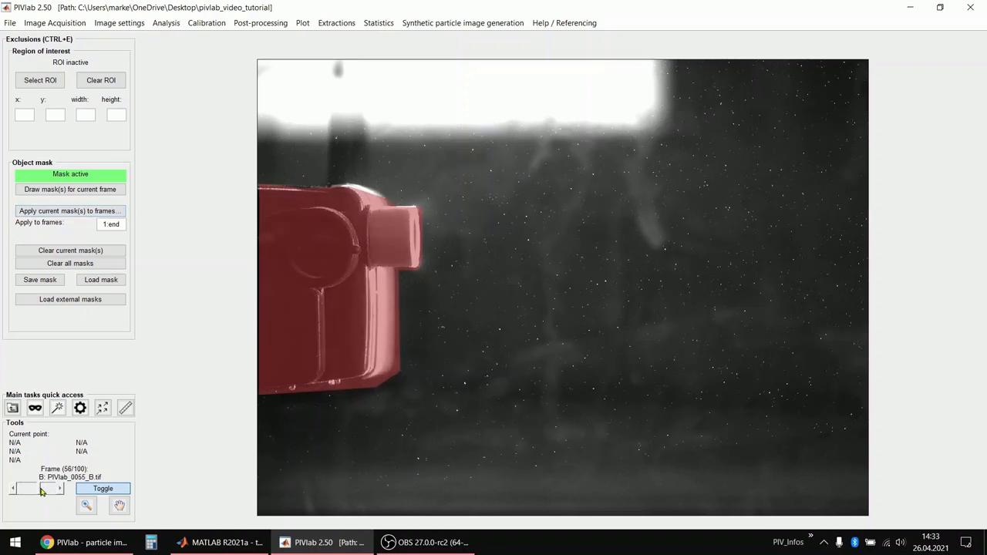
click(115, 23)
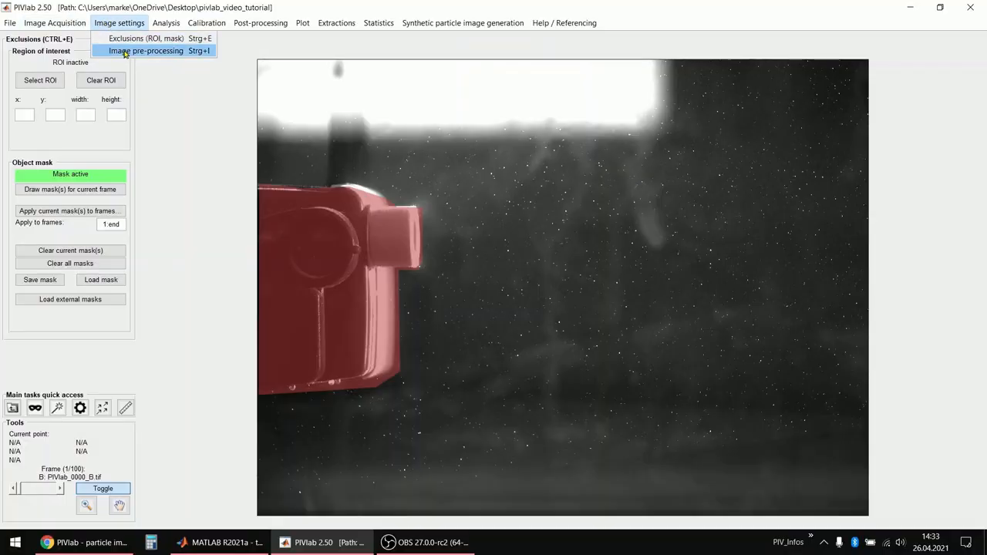
- In Image pre-processing, enable the highpass filter and preview it on a later frame
click(143, 51)
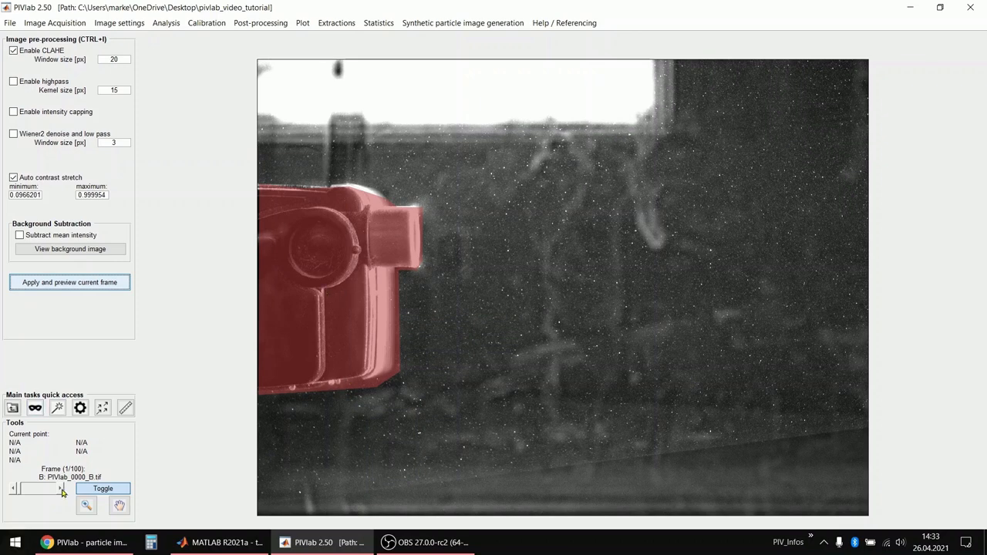
click(102, 489)
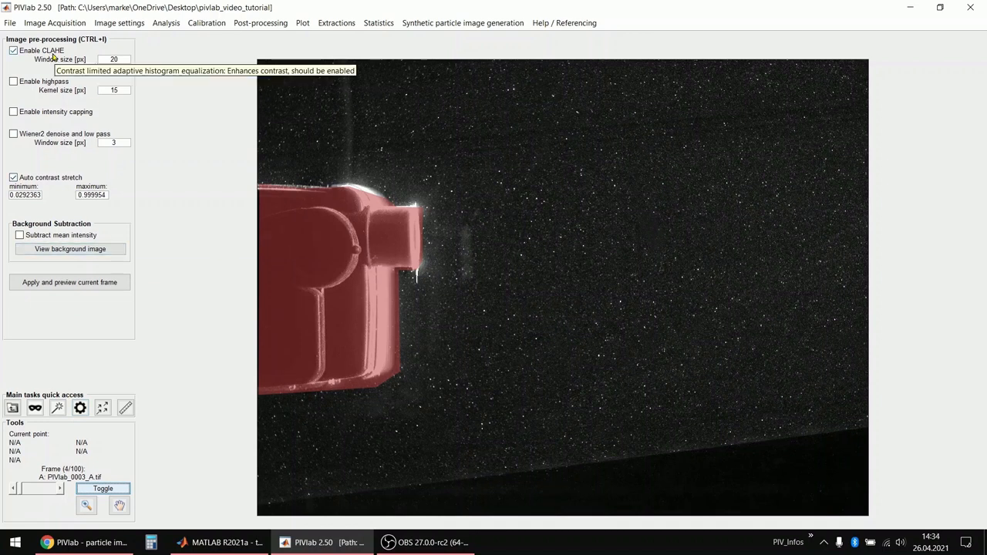
click(16, 80)
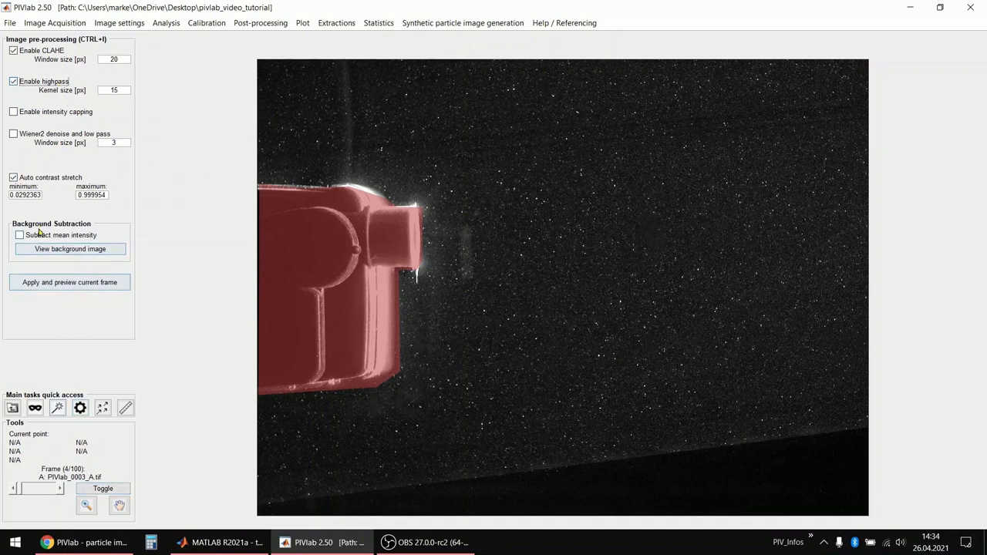
click(70, 282)
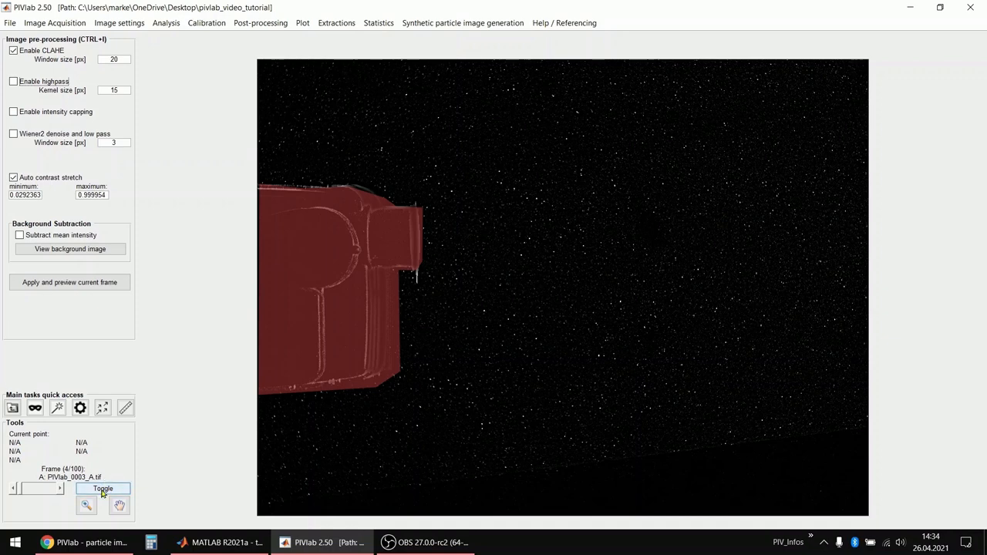
- Turn highpass back off and enable mean-intensity background subtraction
click(102, 490)
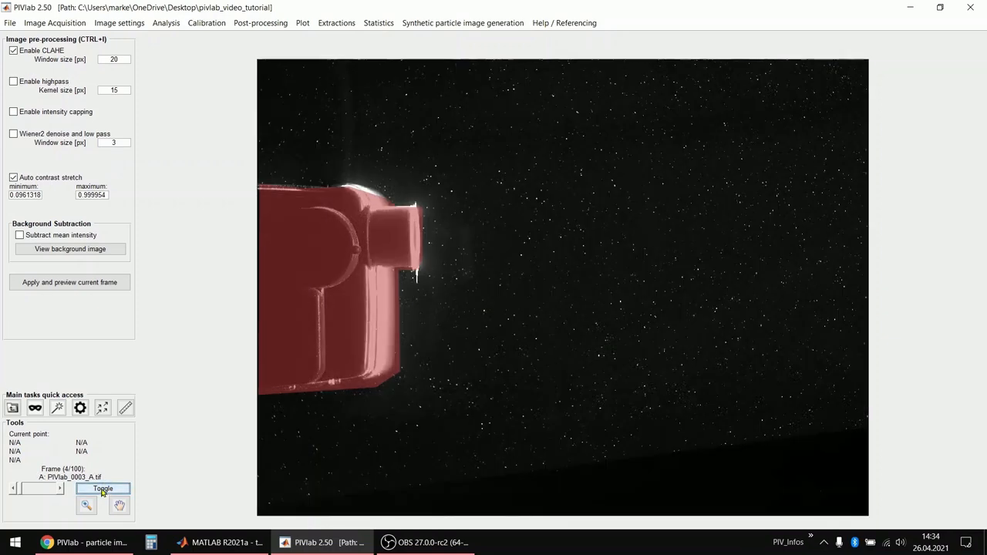
click(102, 488)
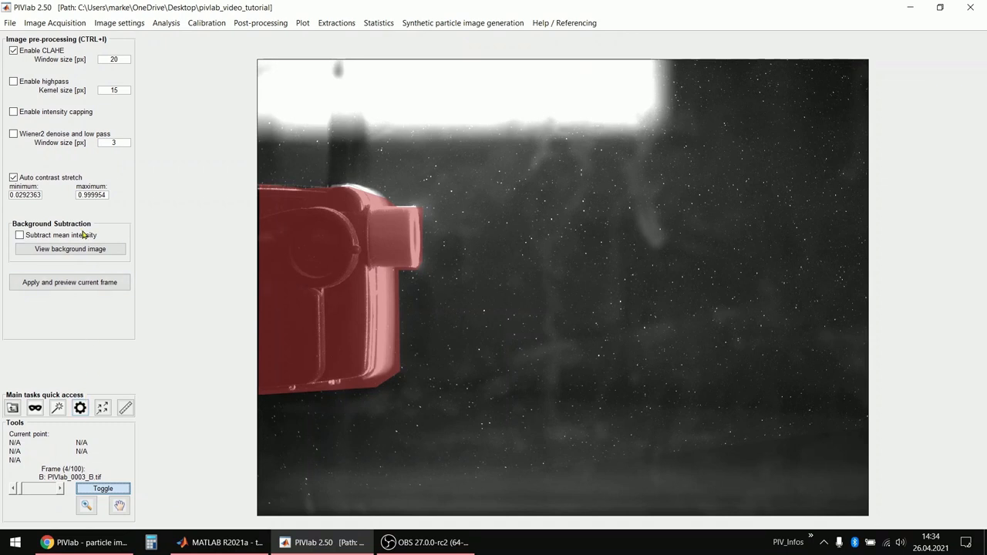
click(18, 235)
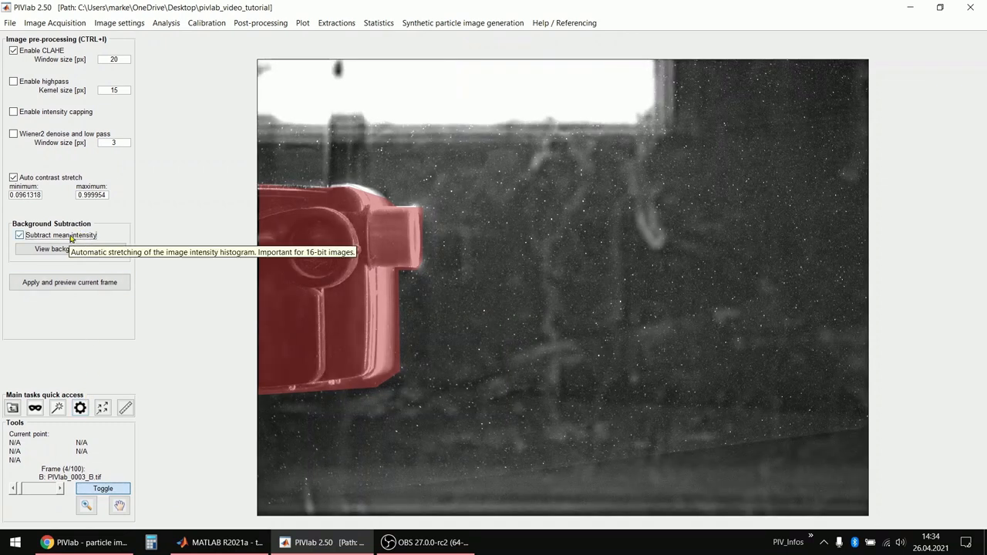
- Compute and view the mean background image, then preview the background-subtracted masked frame
click(20, 236)
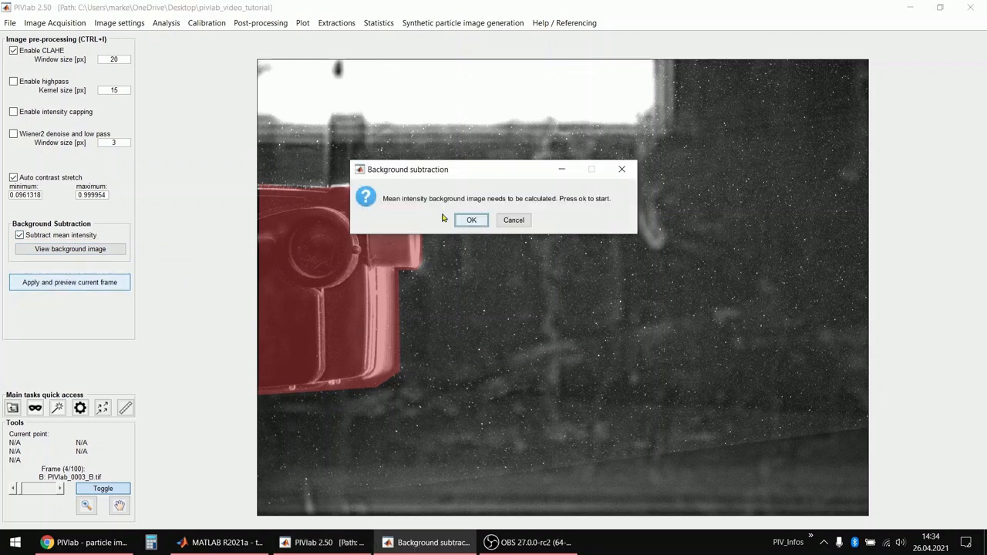
click(471, 220)
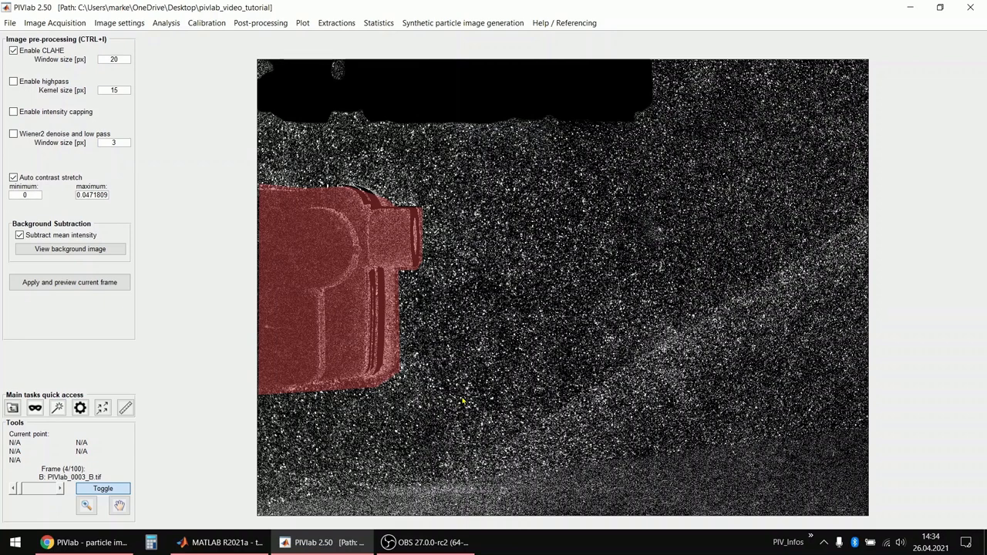
mouse_move(264, 430)
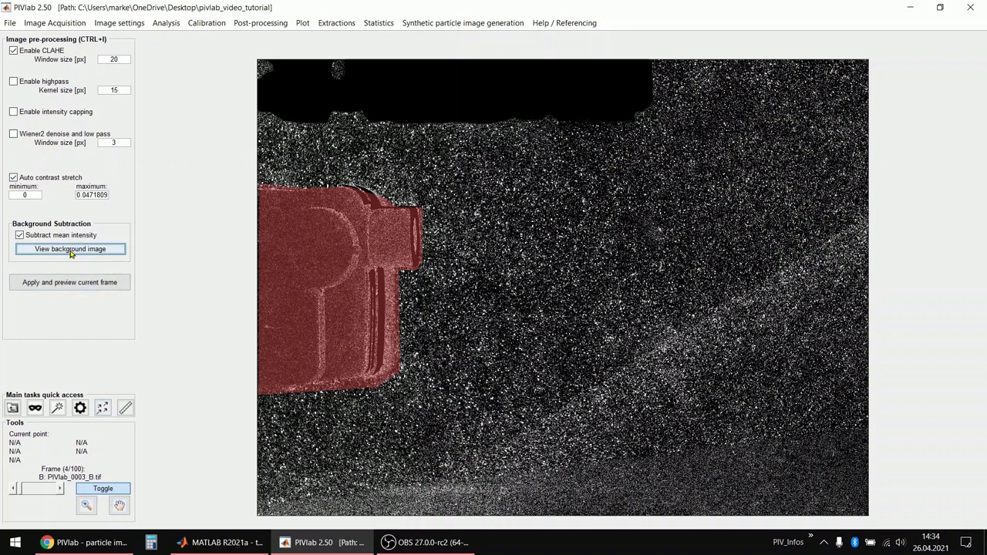
click(70, 248)
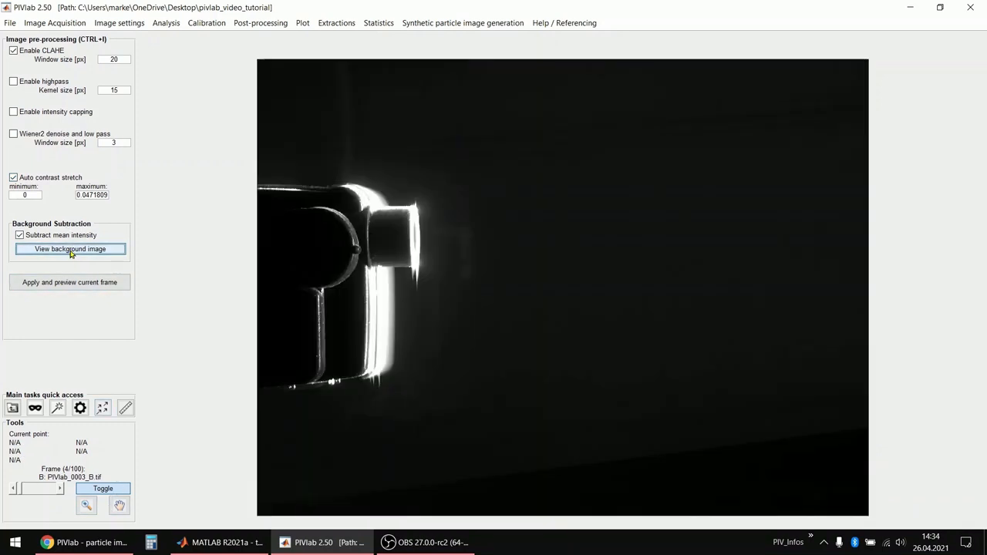
click(71, 249)
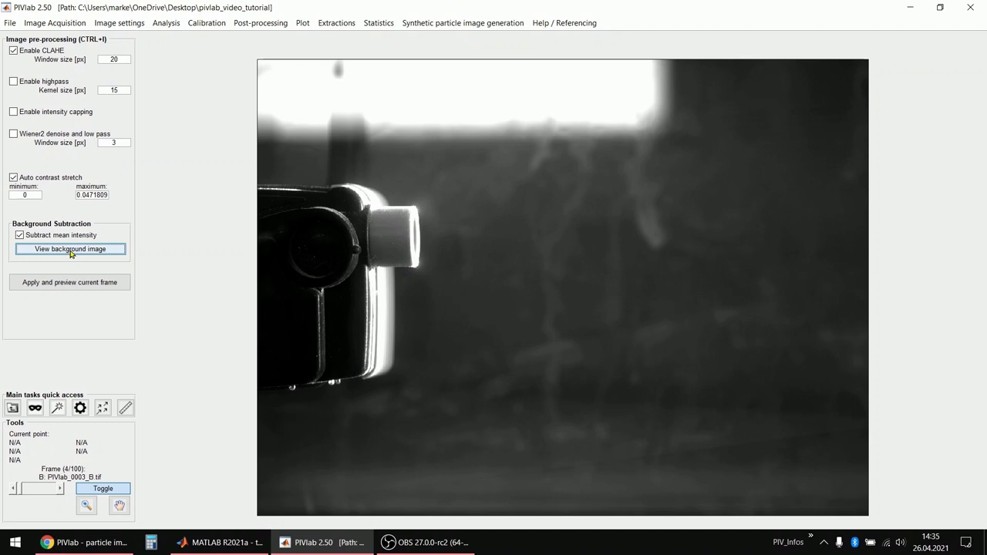
click(70, 248)
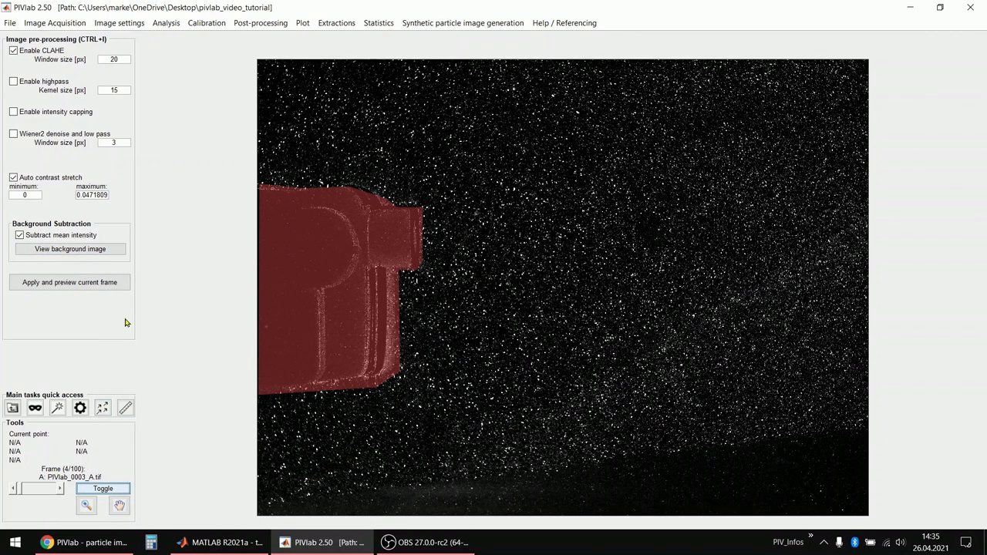
- Open Analysis > PIV settings and edit the first-pass interrogation area size
click(169, 11)
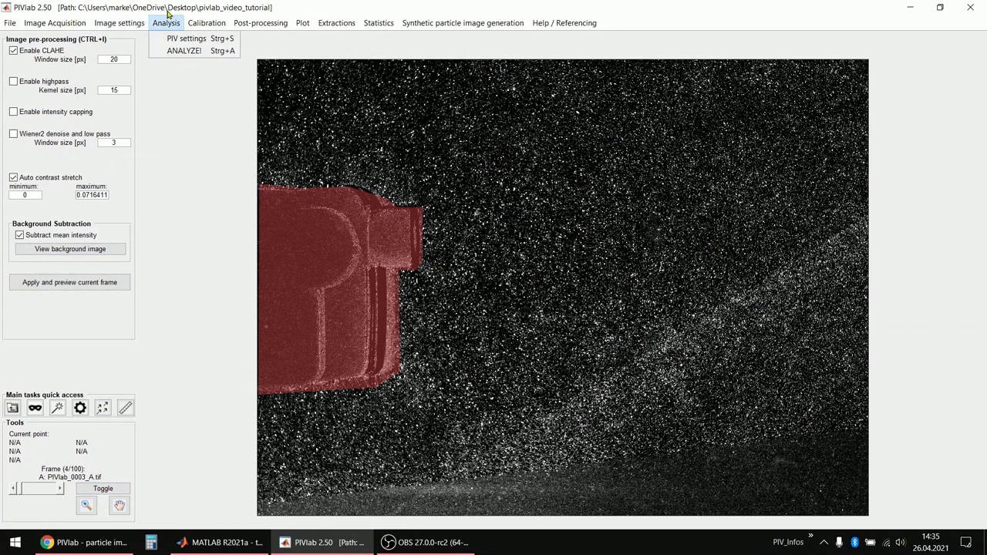
click(180, 39)
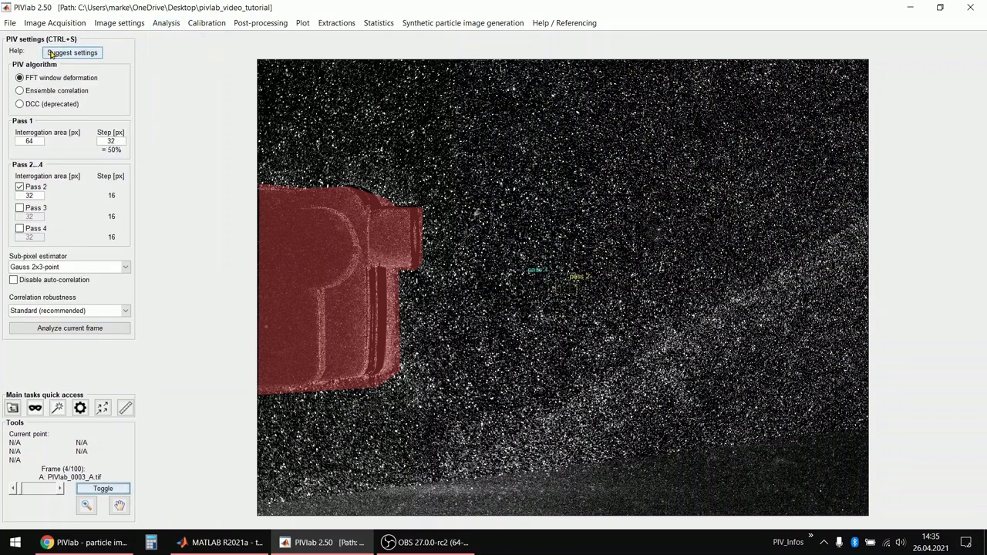
mouse_move(172, 76)
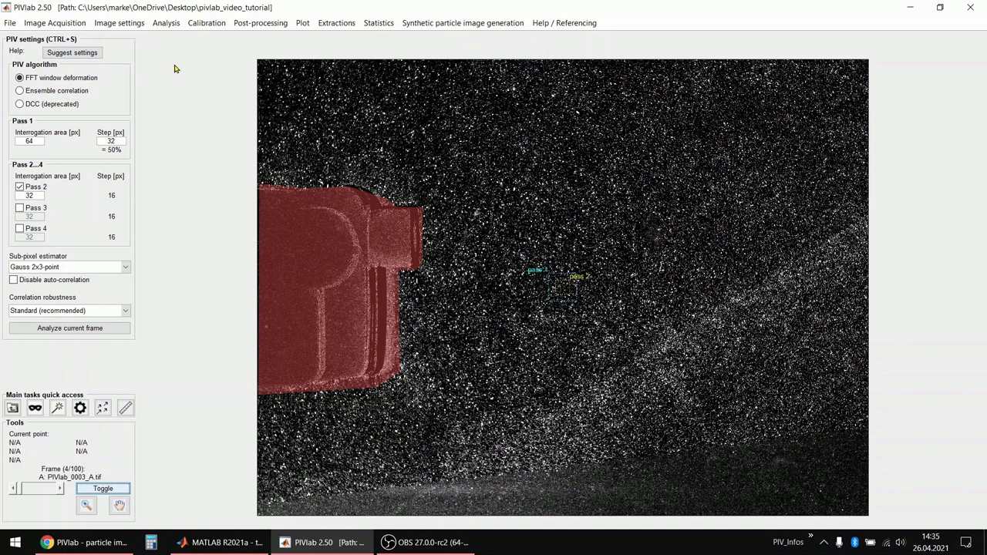
mouse_move(83, 52)
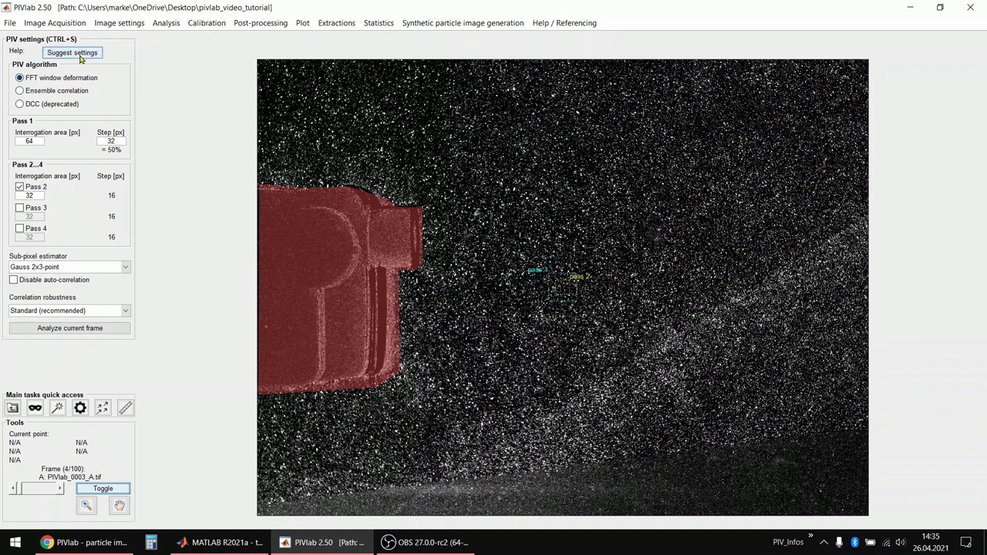
mouse_move(84, 52)
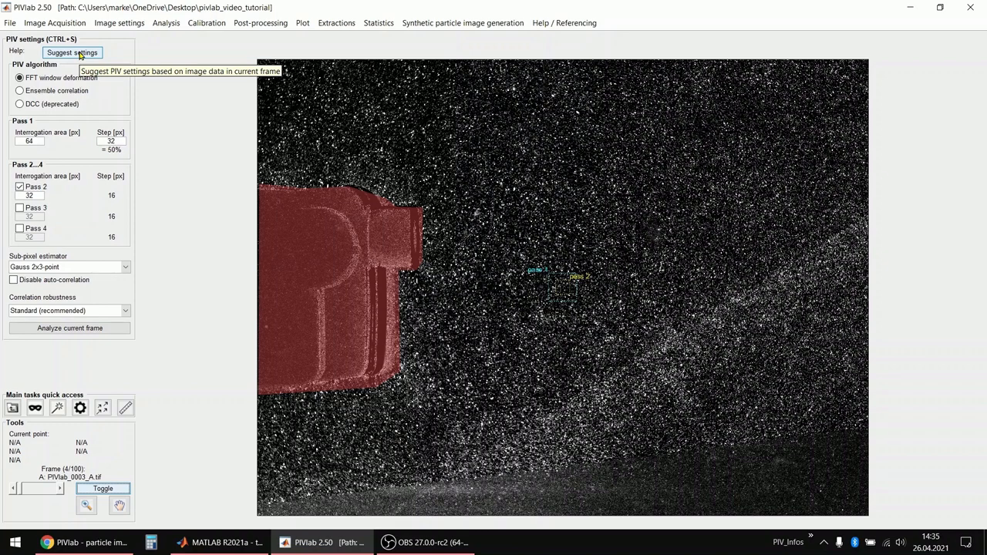
mouse_move(43, 90)
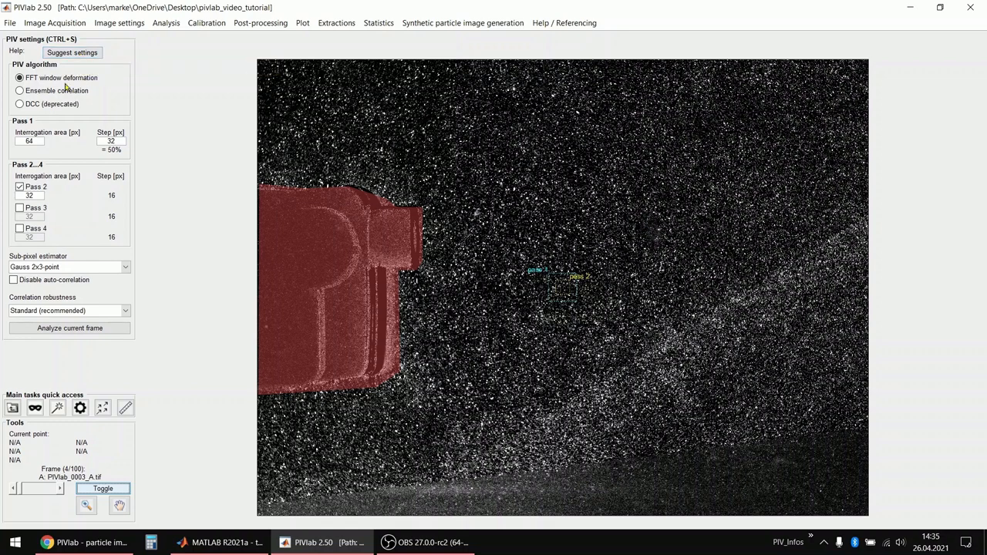
mouse_move(77, 77)
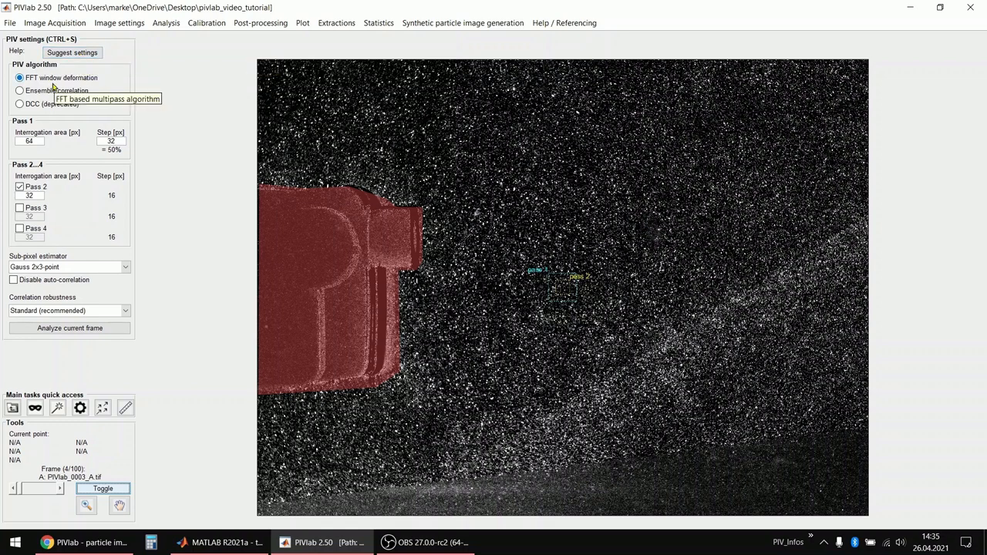
mouse_move(70, 77)
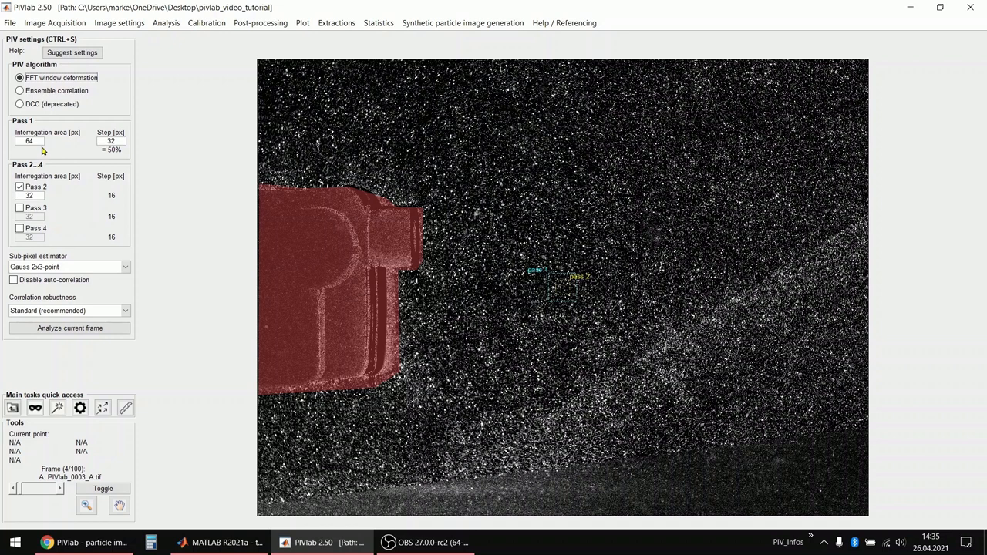
click(29, 140)
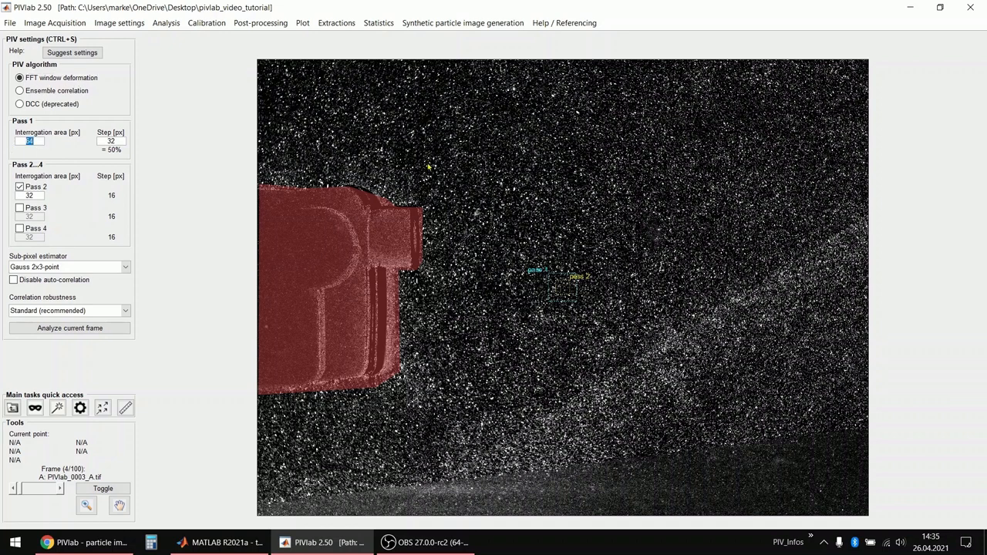
mouse_move(457, 160)
text(128)
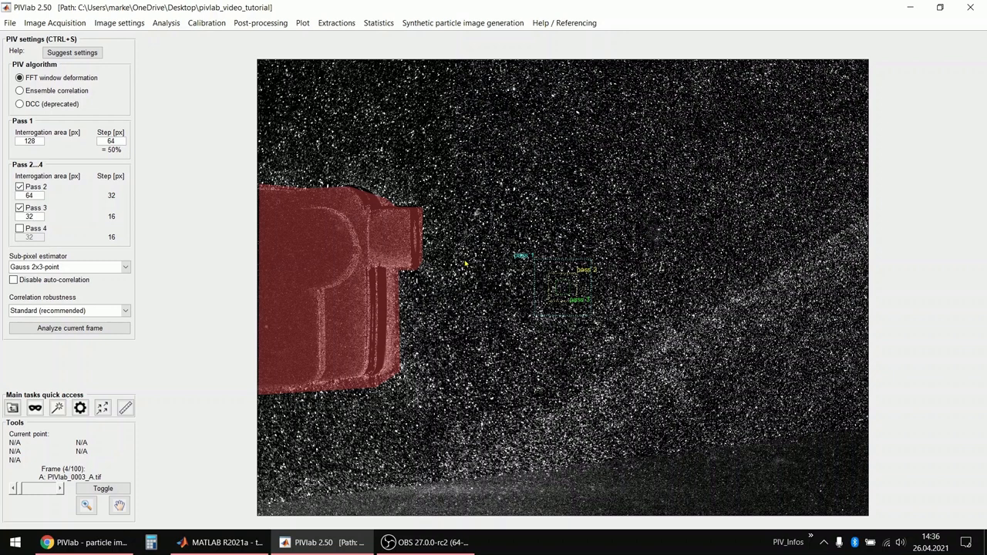
mouse_move(289, 282)
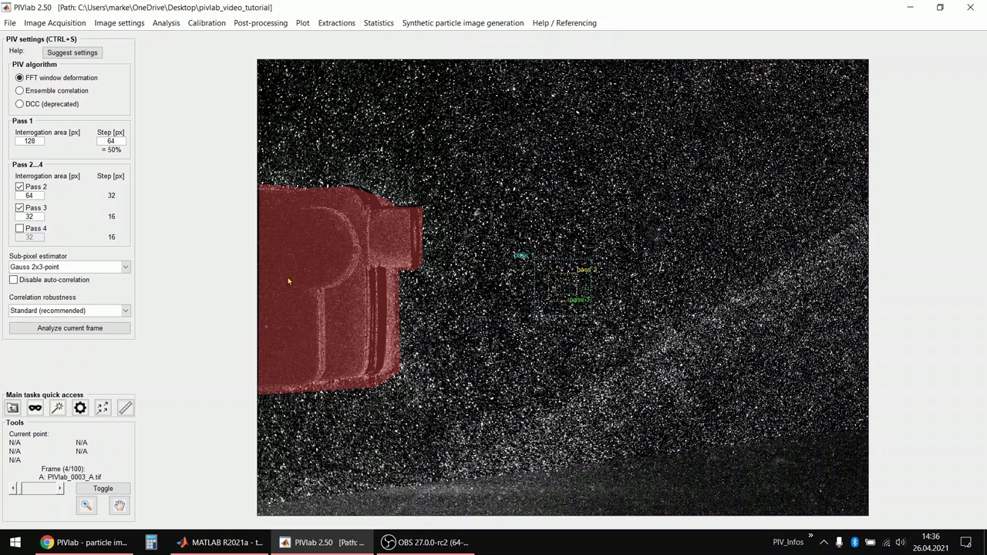
click(70, 310)
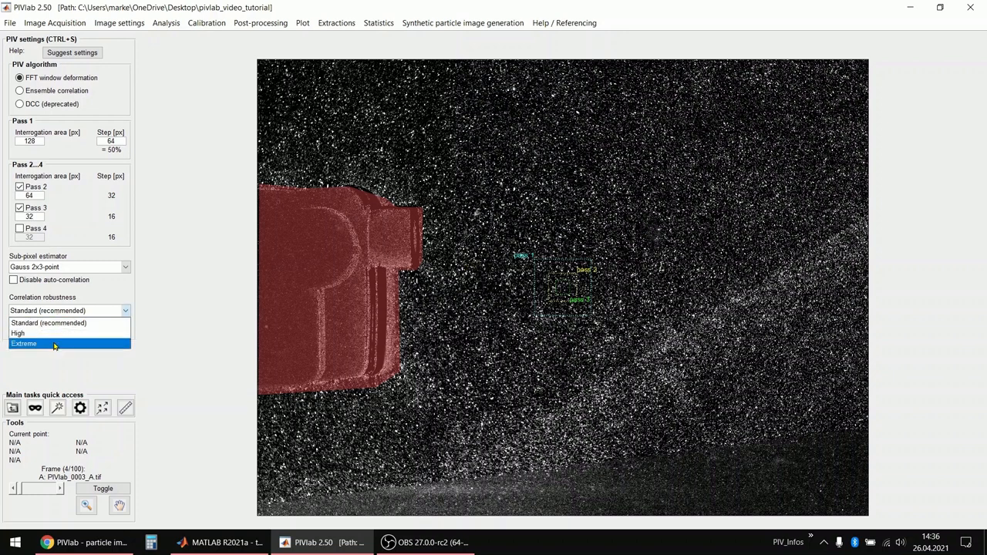
mouse_move(54, 323)
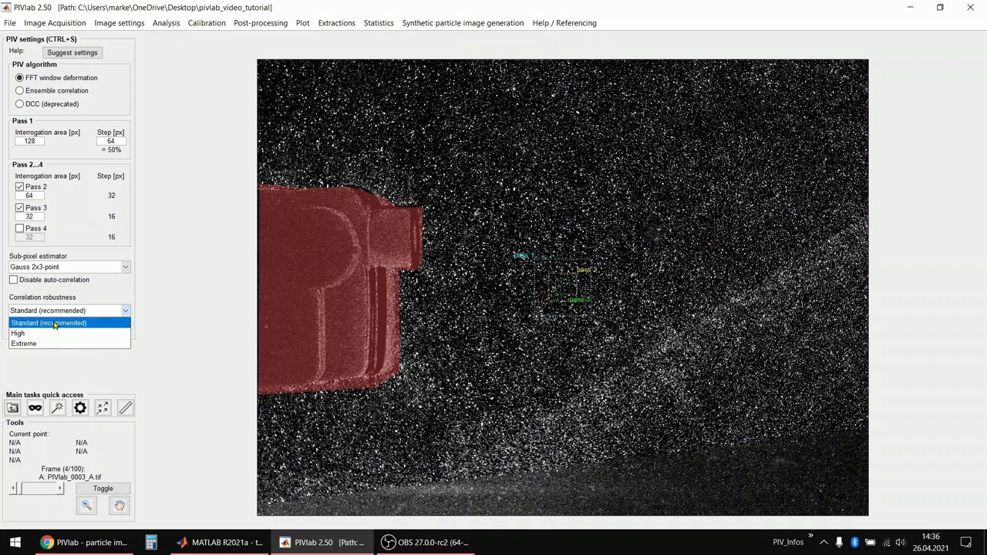
click(54, 323)
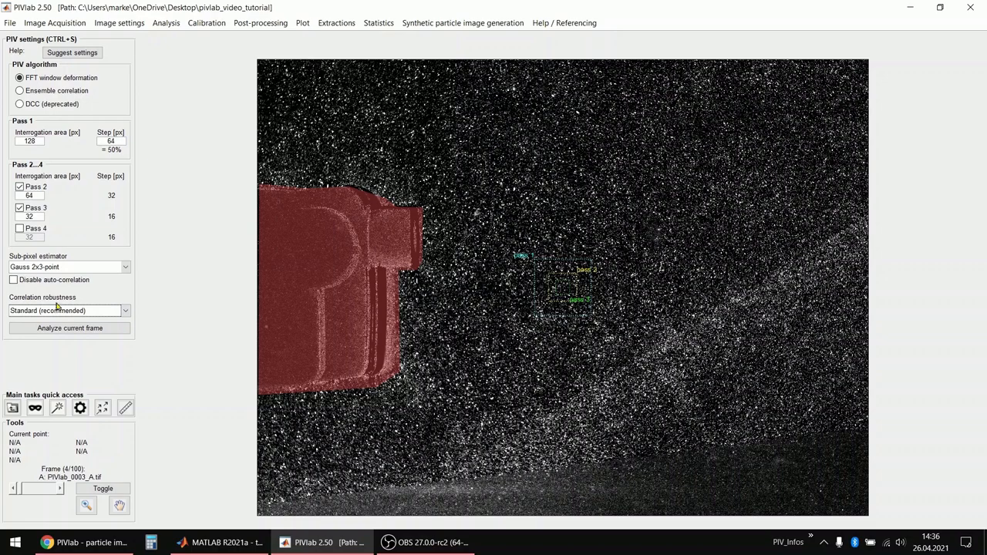
click(69, 310)
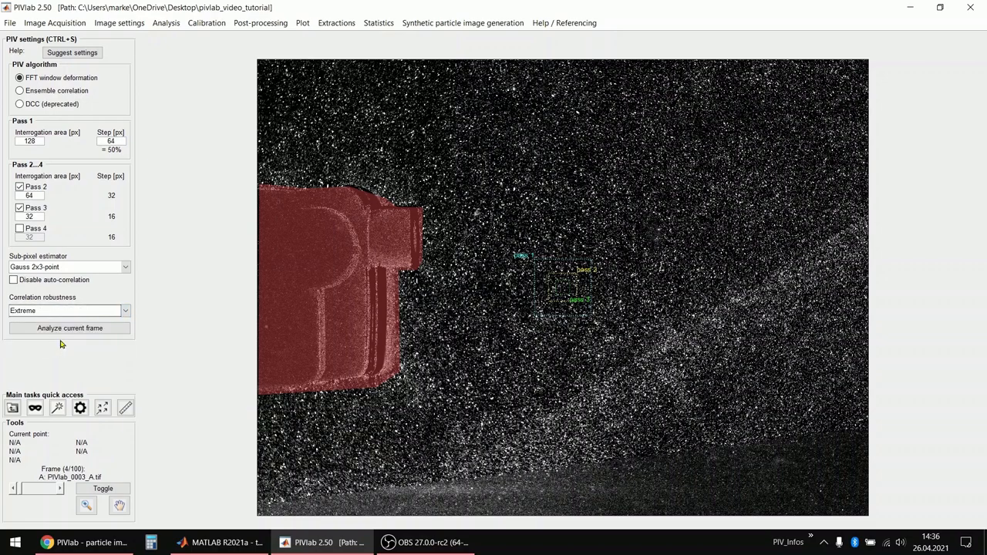
click(69, 311)
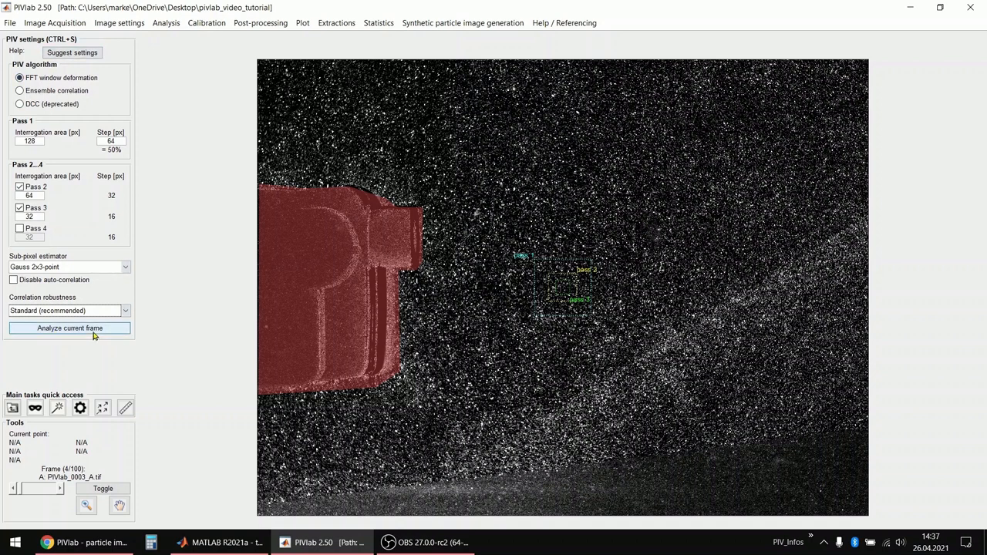
- Run Analyze current frame to get the green jet vector field, then open Analysis > ANALYZE!
click(70, 328)
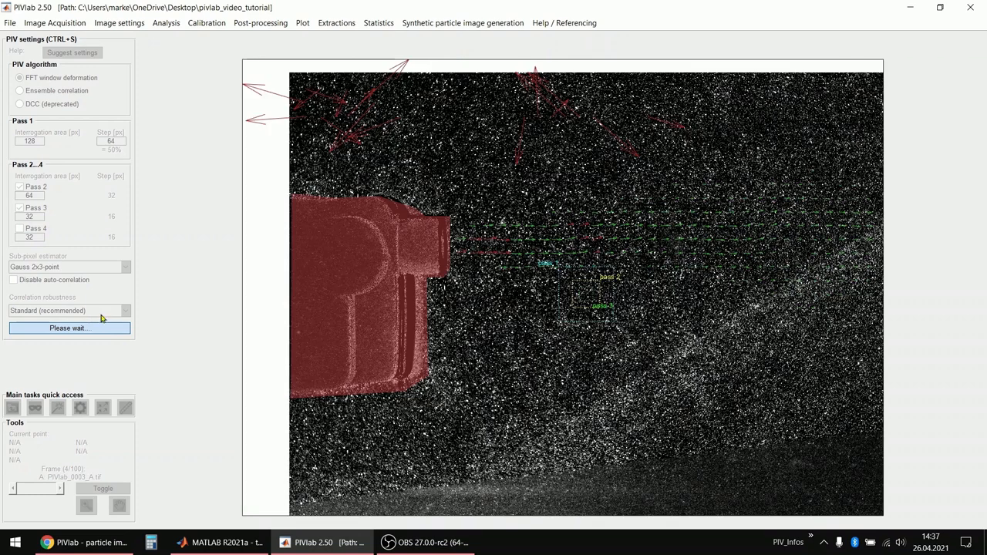
click(69, 327)
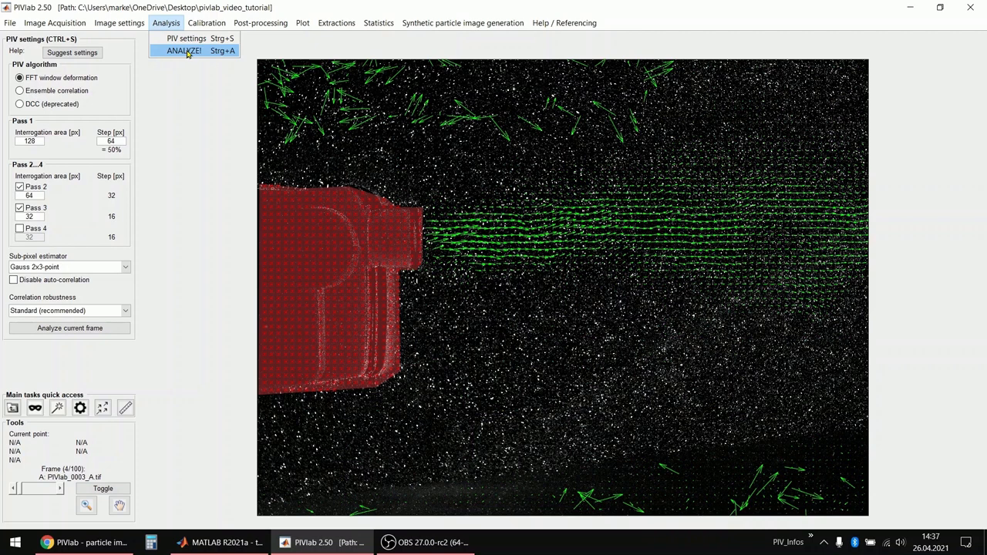
click(183, 50)
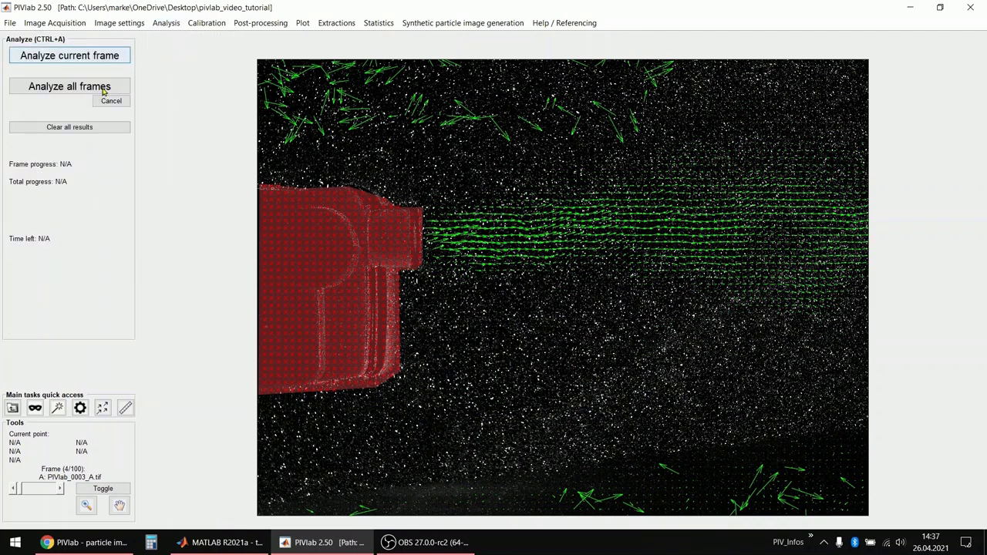
mouse_move(68, 89)
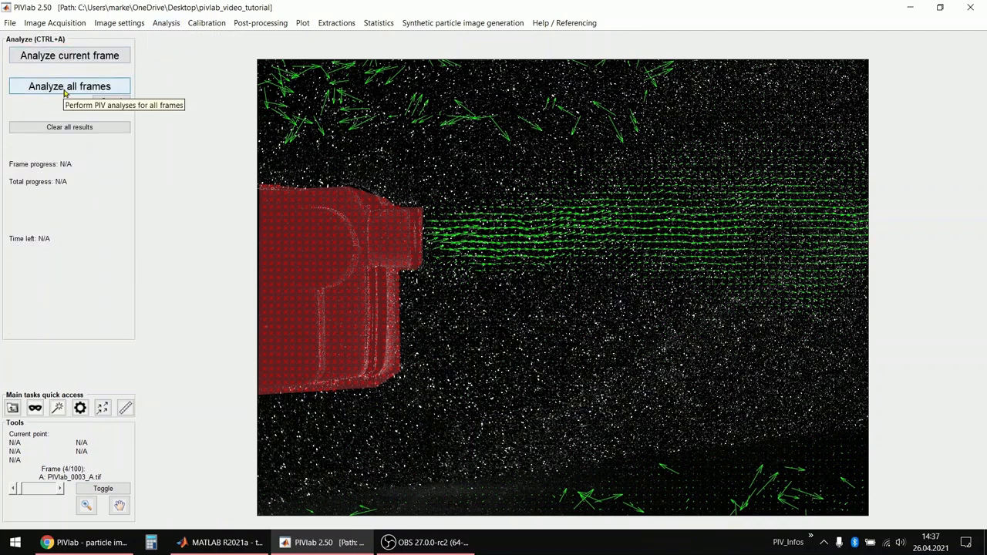